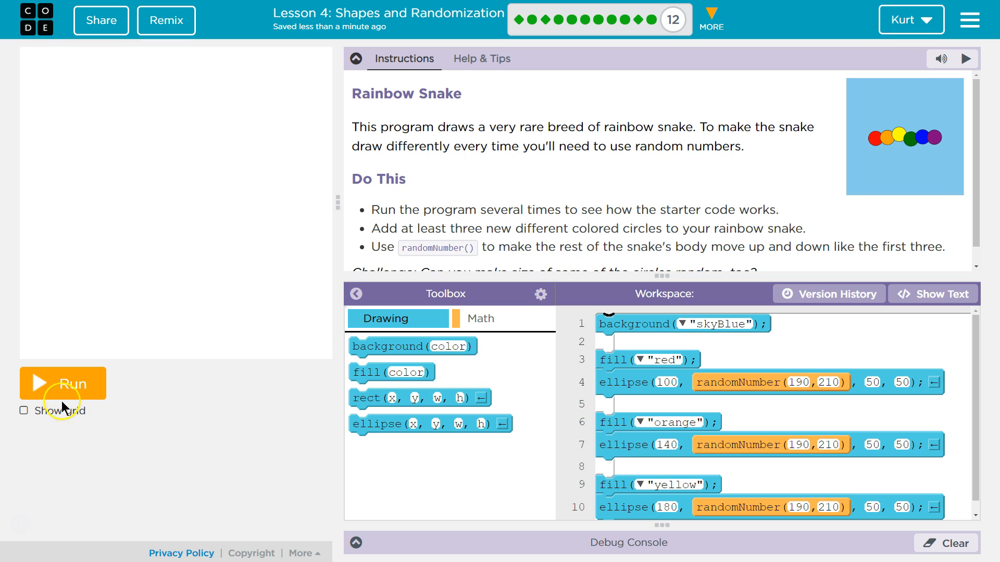
Run the starter program twice to compare where the red, orange and yellow circles land.
left_click(61, 383)
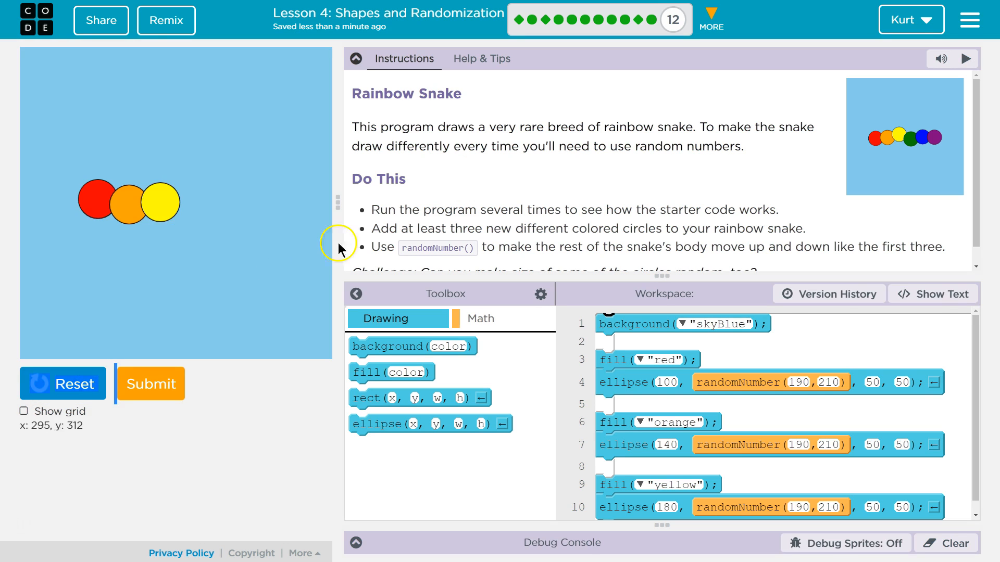
mouse_move(534, 140)
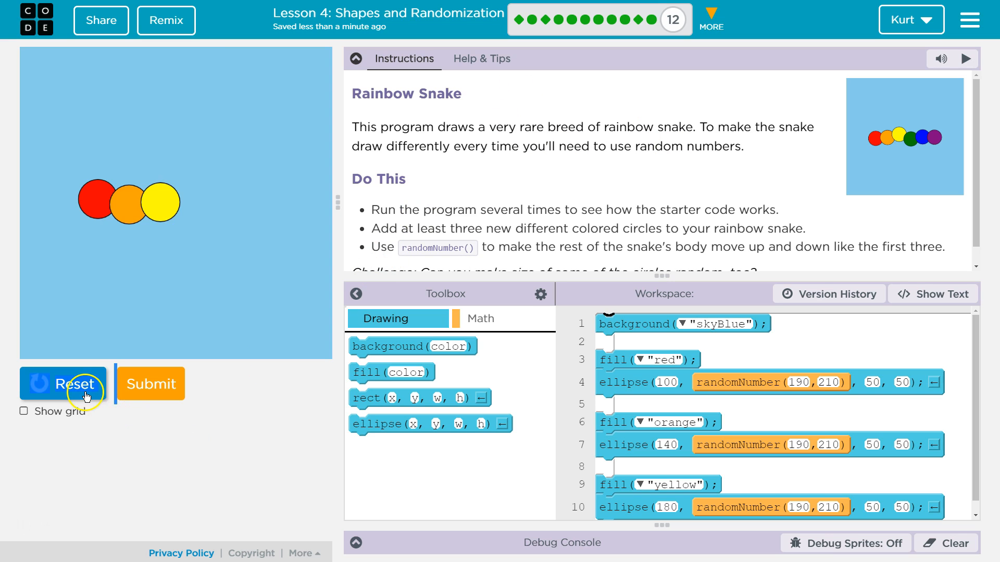
left_click(62, 383)
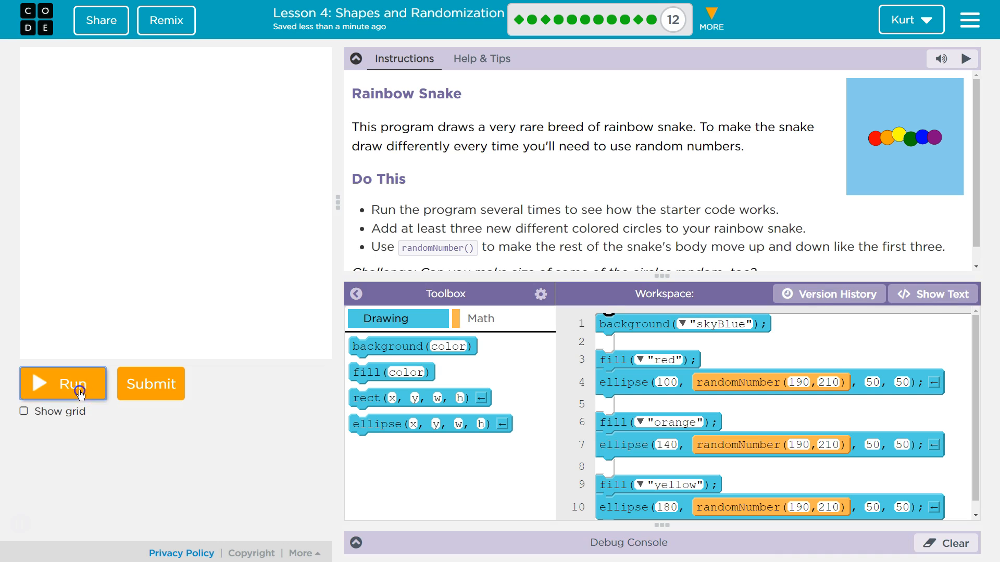
left_click(63, 383)
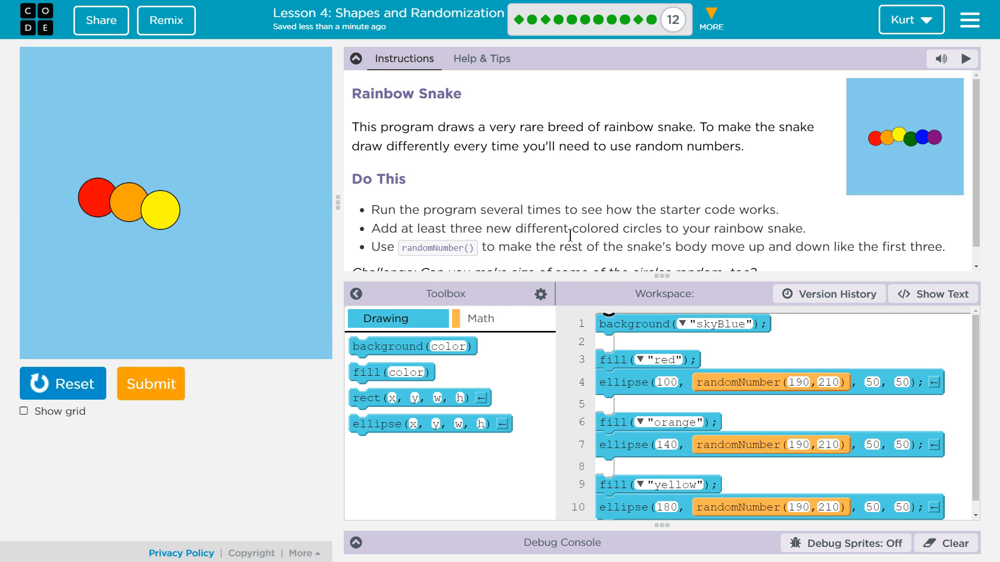
mouse_move(572, 244)
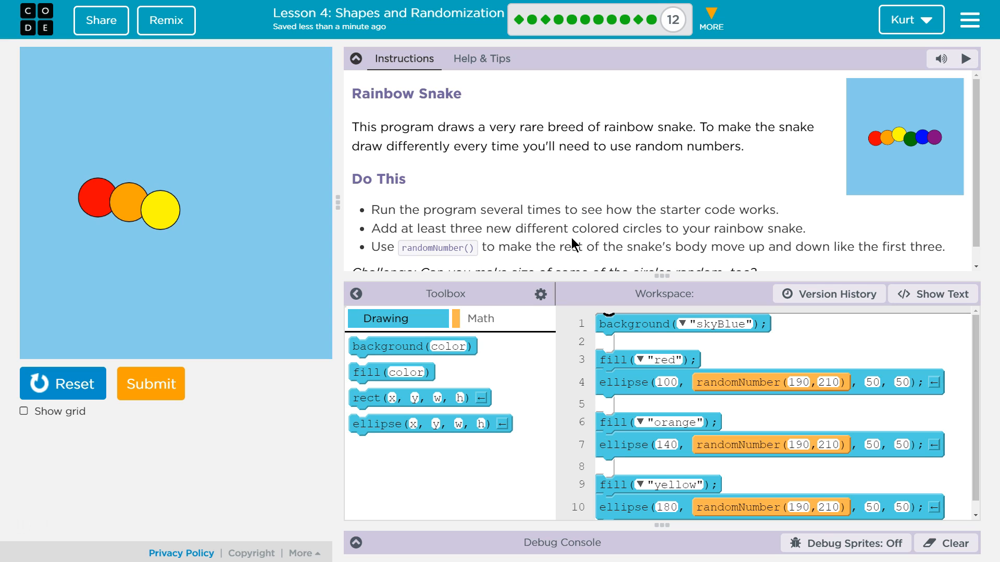
scroll("down", 3)
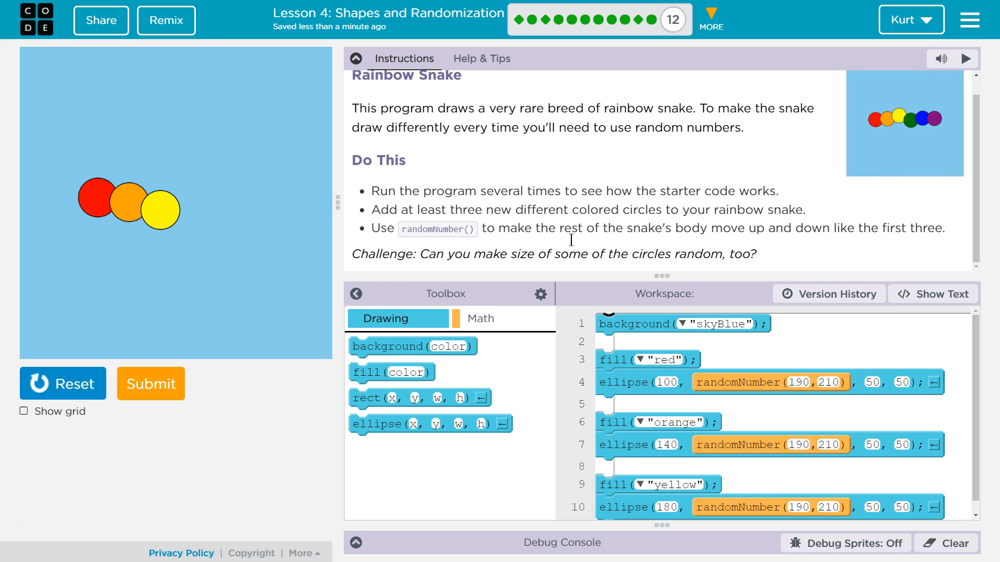
mouse_move(810, 213)
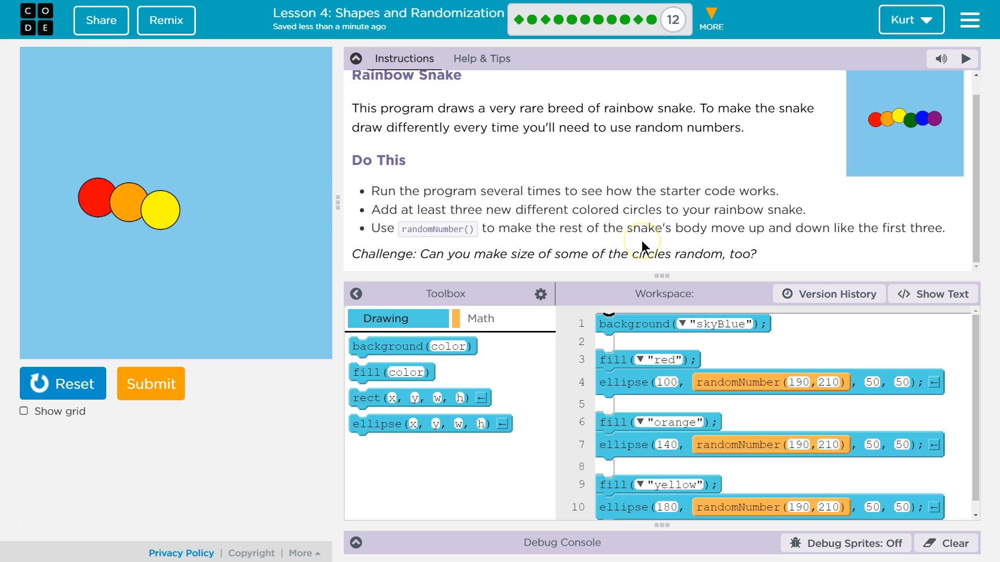
mouse_move(642, 248)
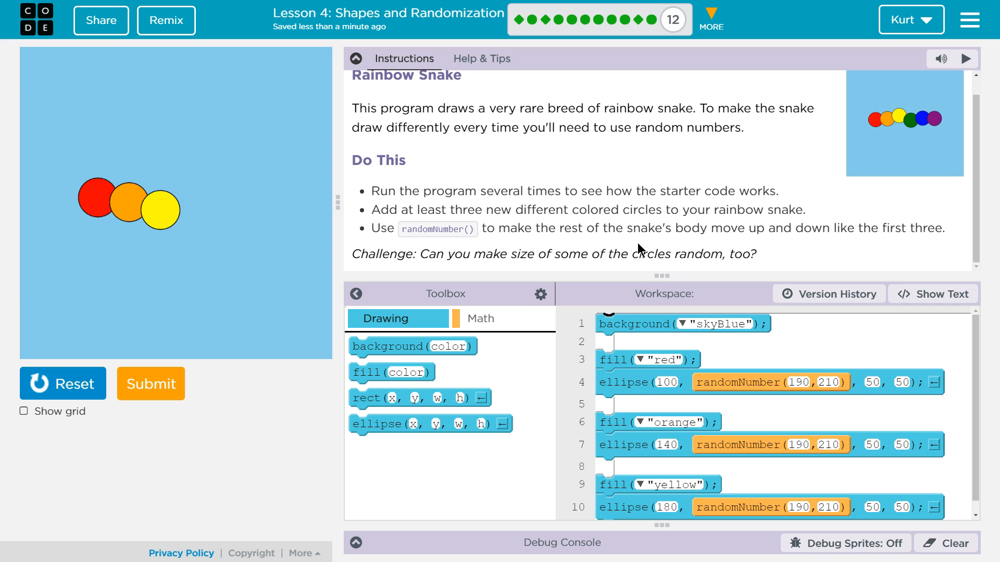
Add a fill block on line 11 below the yellow circle's ellipse.
left_click(356, 59)
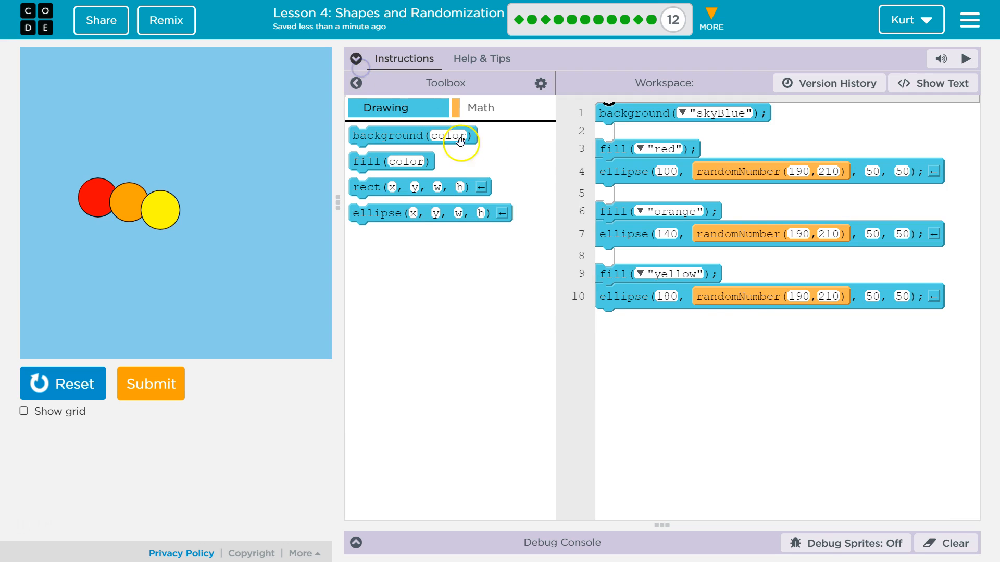
mouse_move(754, 287)
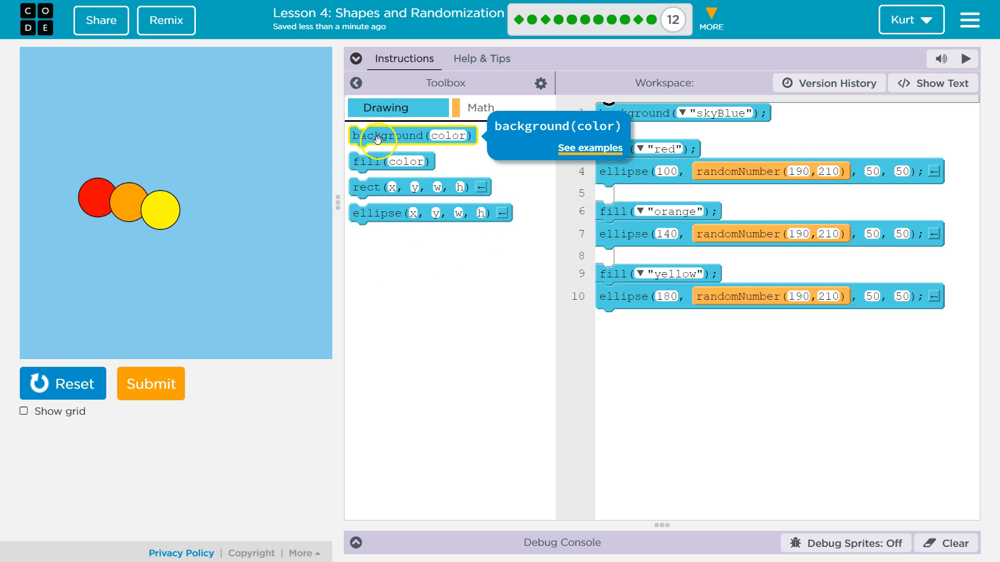
mouse_move(527, 201)
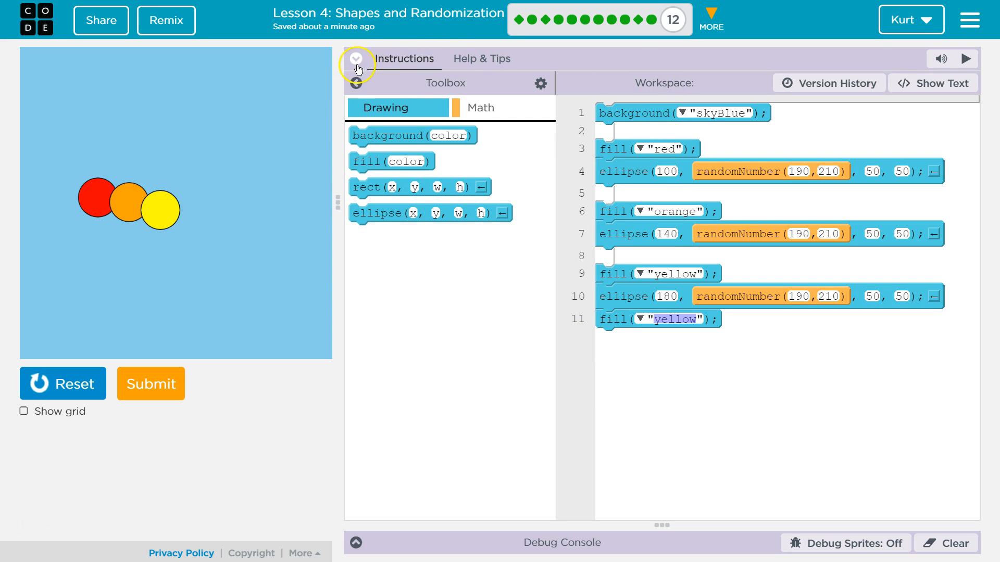
left_click(355, 58)
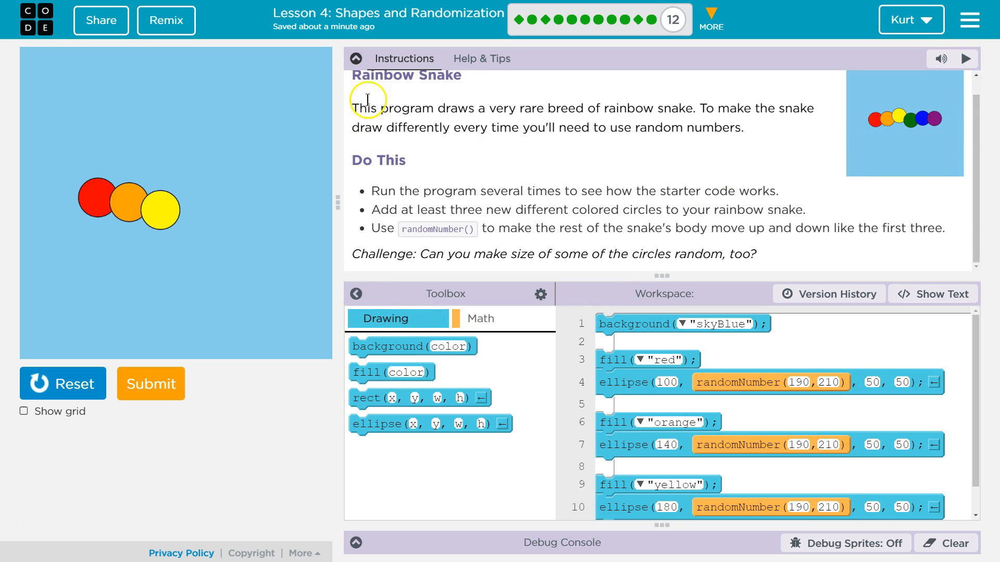
Add green and blue fill-and-ellipse pairs at 200, 200, 400, 400, then a purple fill.
left_click(356, 58)
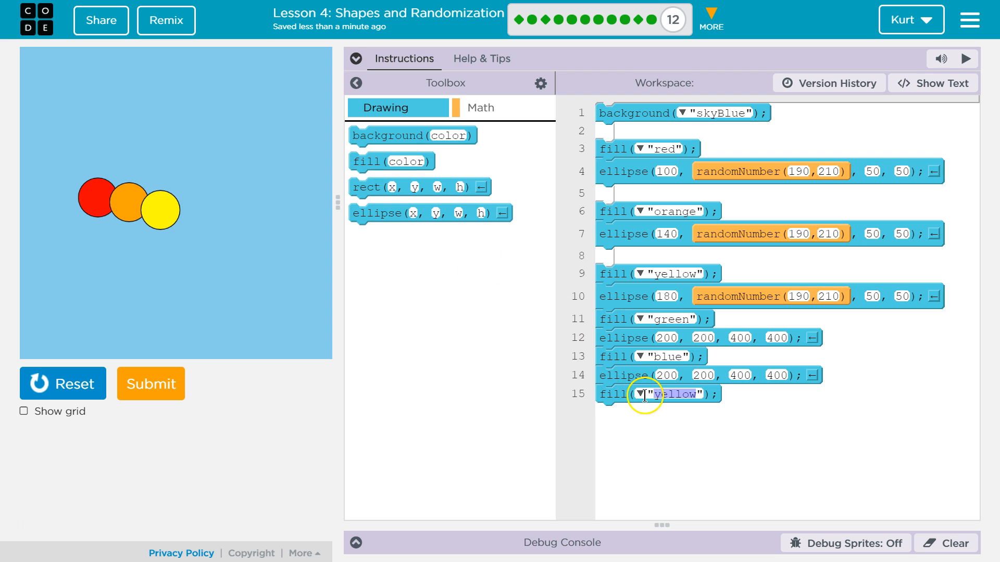
type("purple\"")
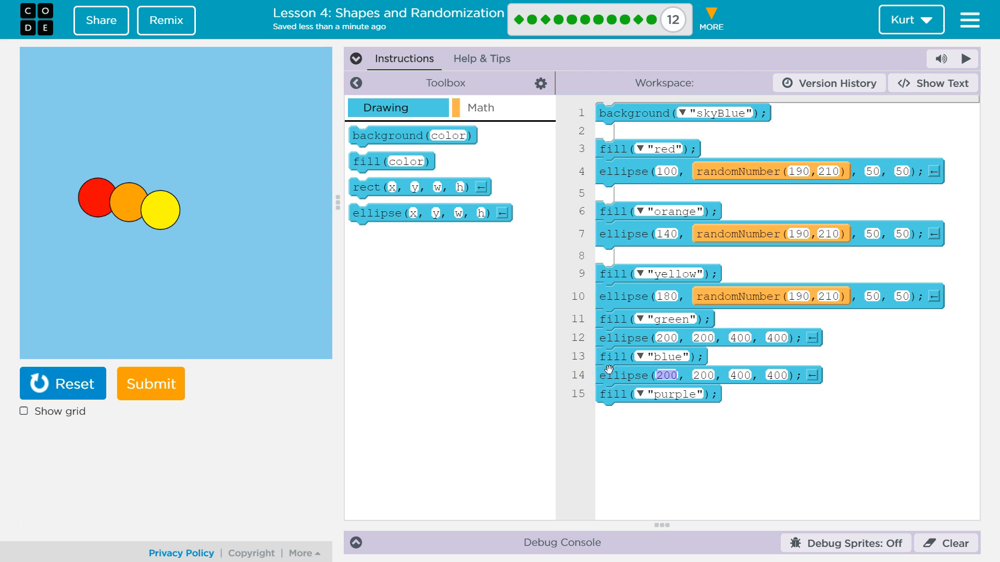
Run the new code, then change the green and blue ellipse heights from 400 to 50.
left_click(62, 384)
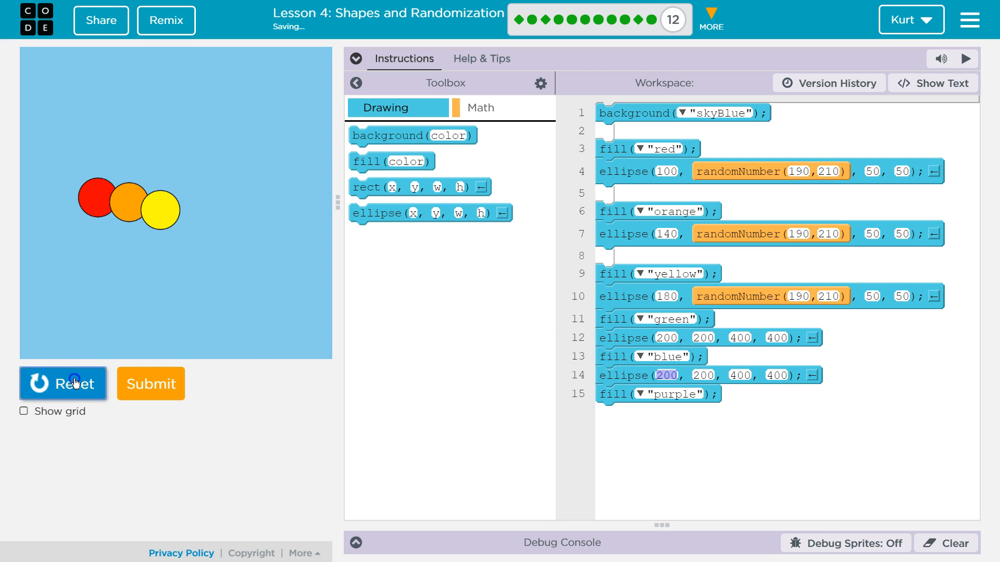
left_click(62, 383)
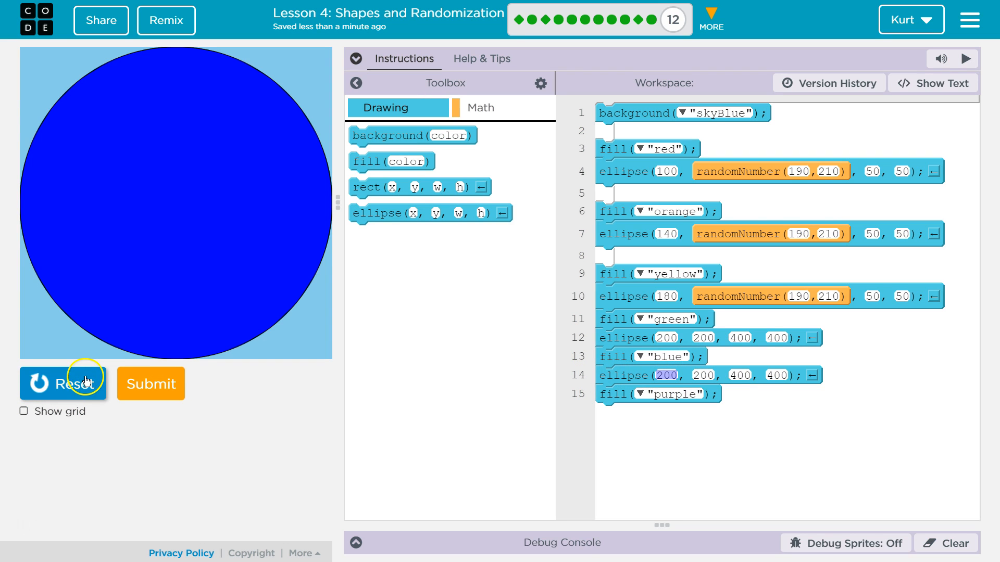
mouse_move(868, 323)
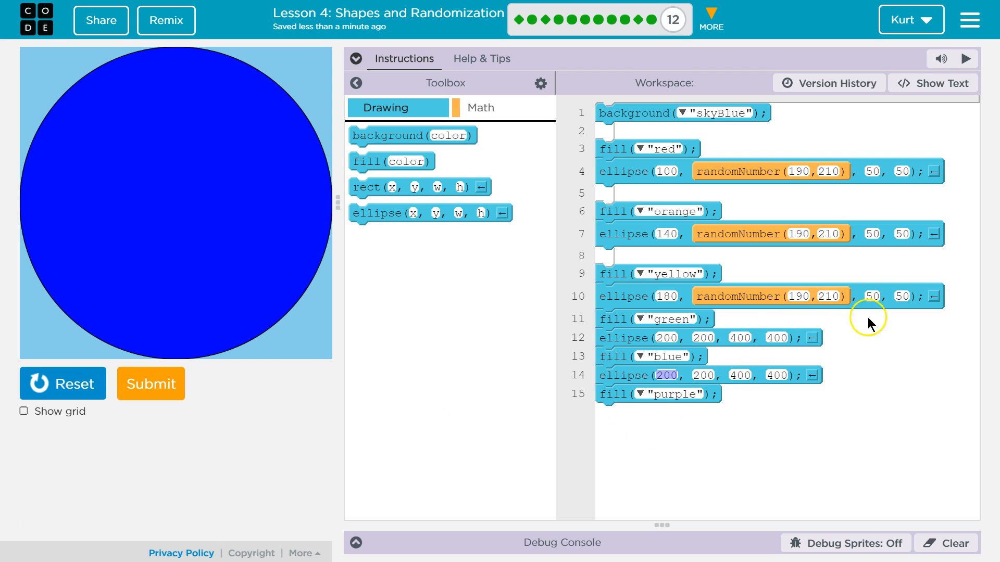
mouse_move(872, 174)
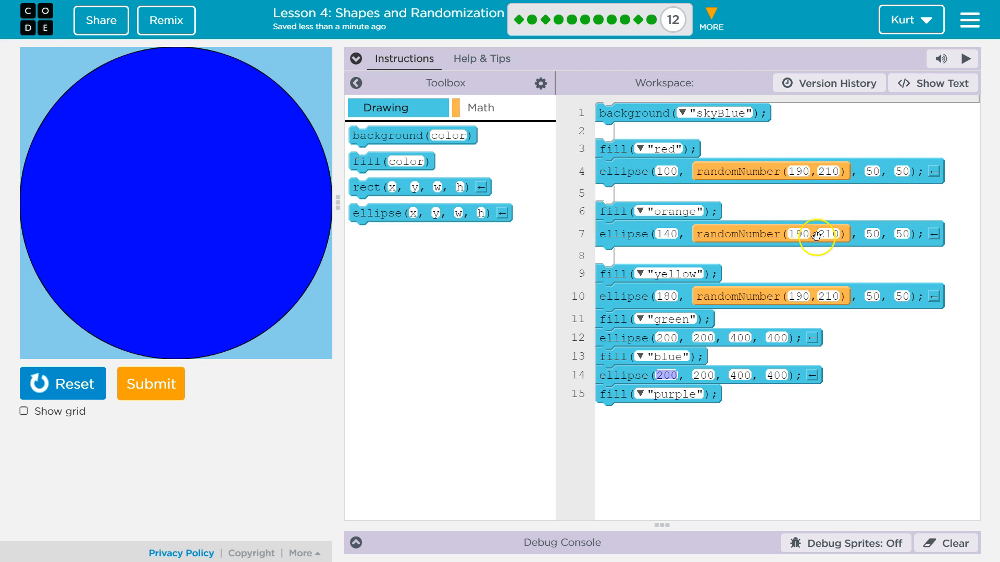
left_click(772, 337)
type("50")
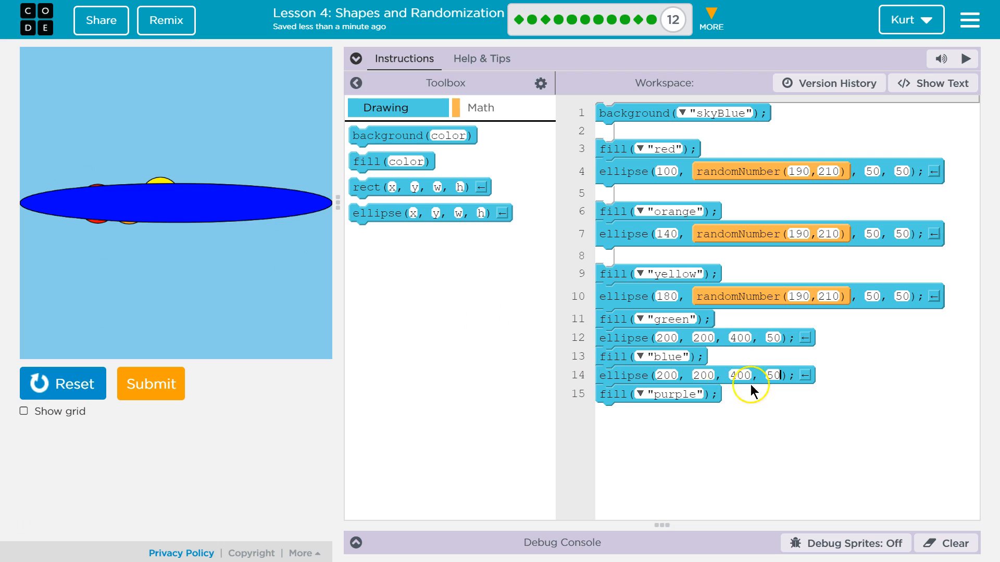
Set green and blue widths to 50, add a 50-by-50 purple ellipse at 200, 200 and run.
left_click(740, 375)
type("50")
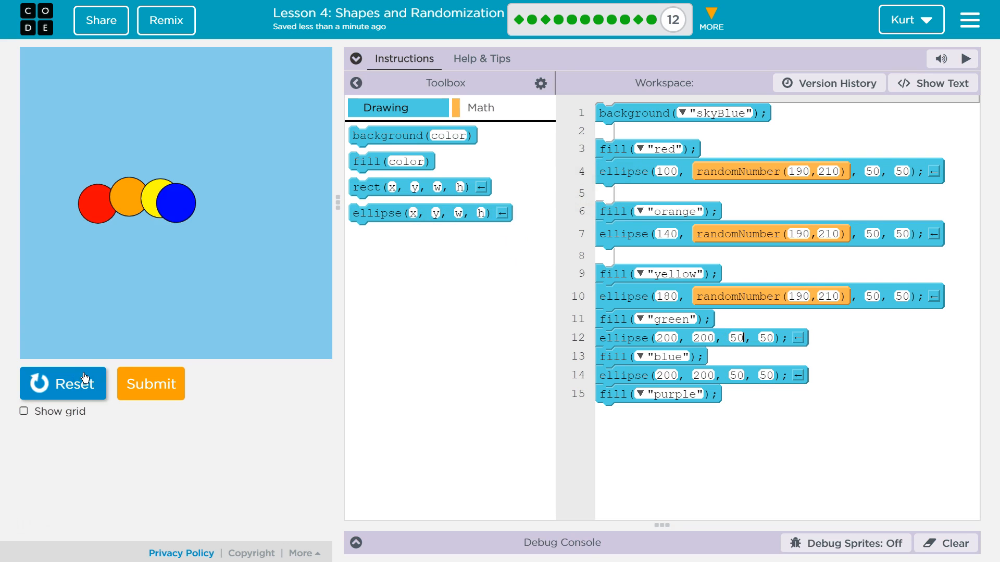
mouse_move(751, 376)
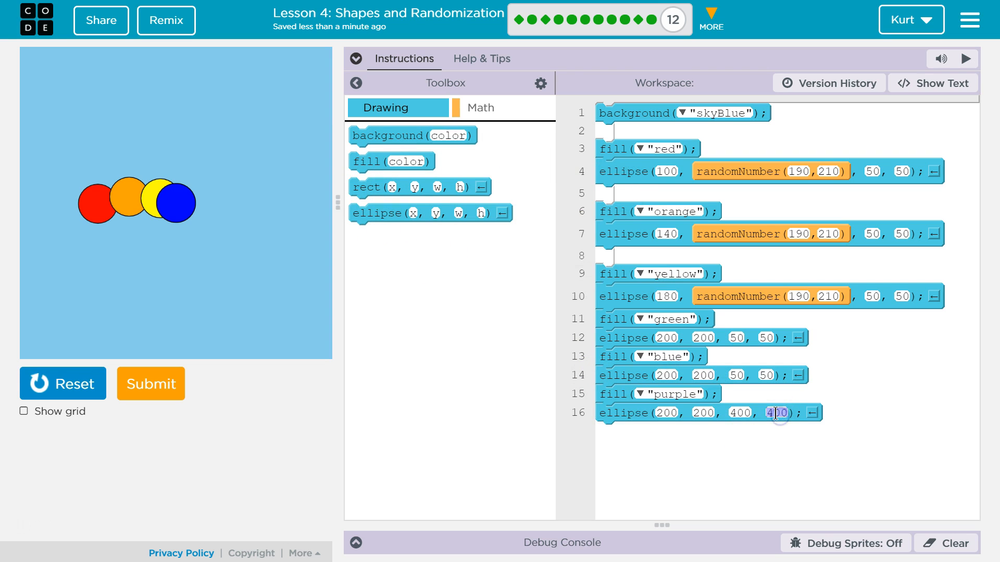
left_click(739, 413)
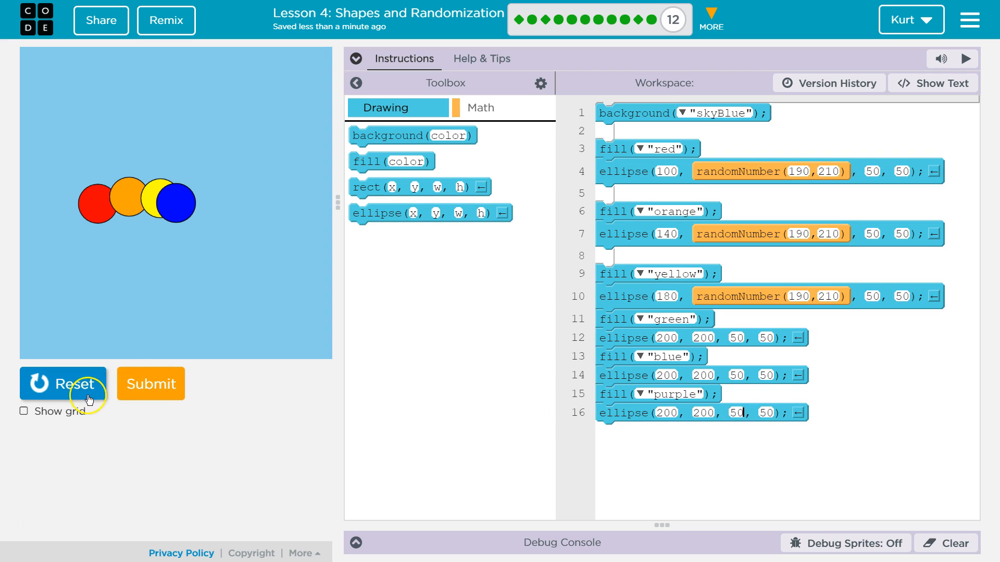
left_click(63, 385)
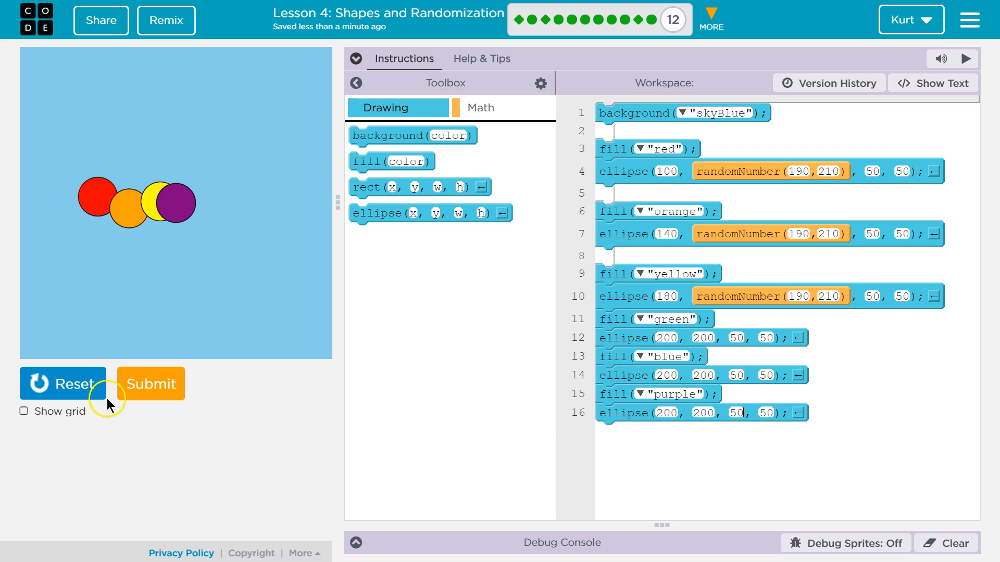
mouse_move(644, 408)
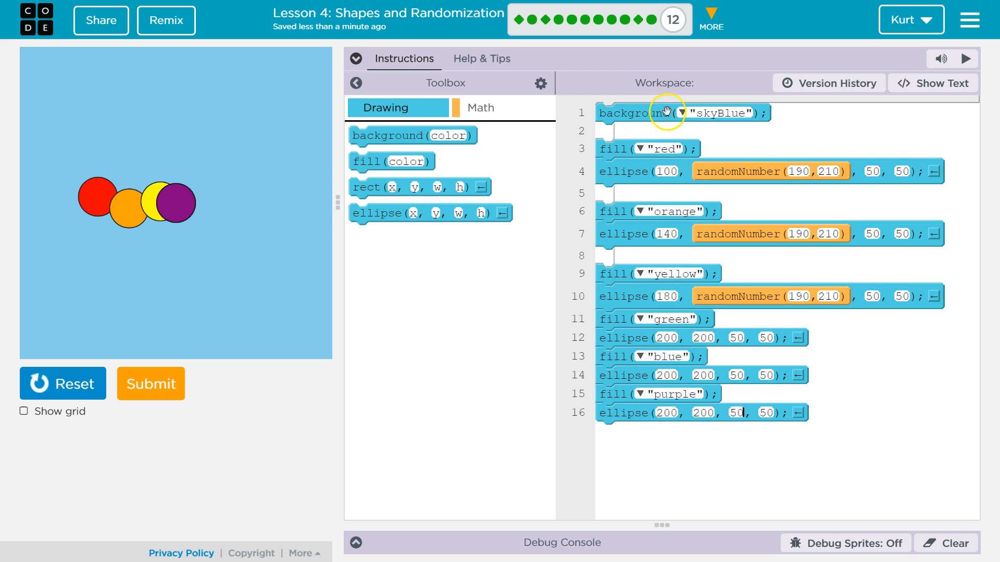
mouse_move(688, 332)
type("300")
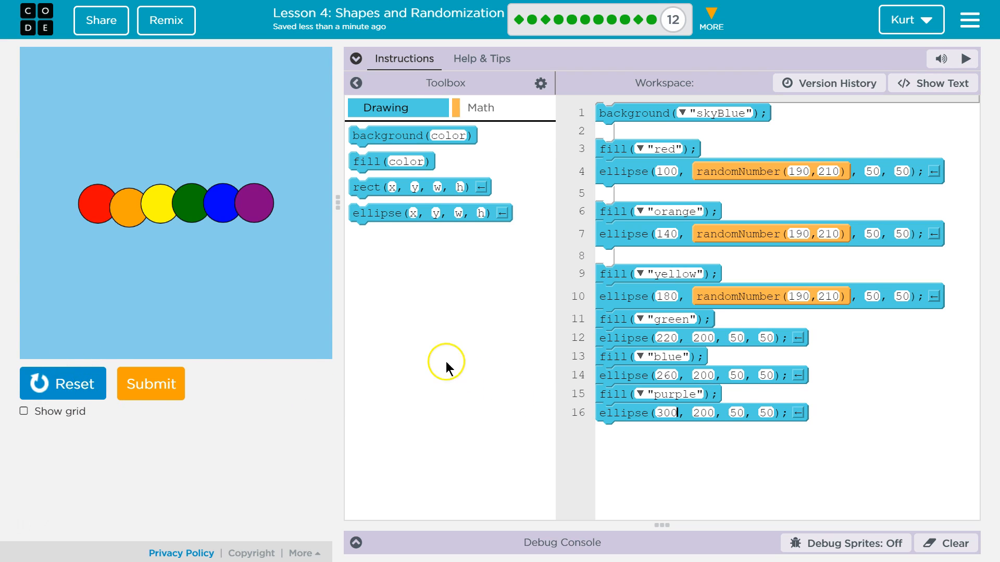
mouse_move(496, 121)
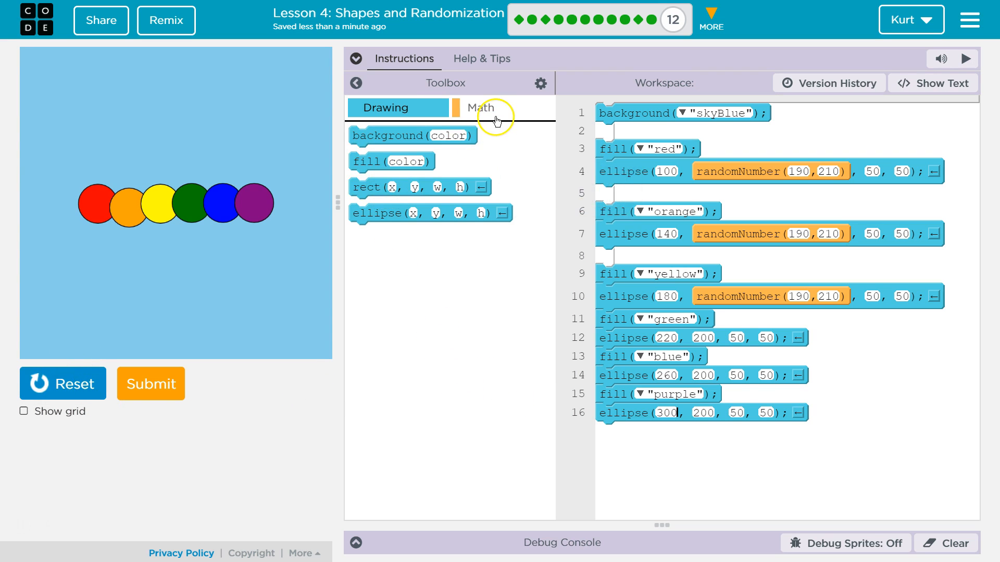
Set the green, blue and purple circles' y values to randomNumber(190, 210).
left_click(481, 107)
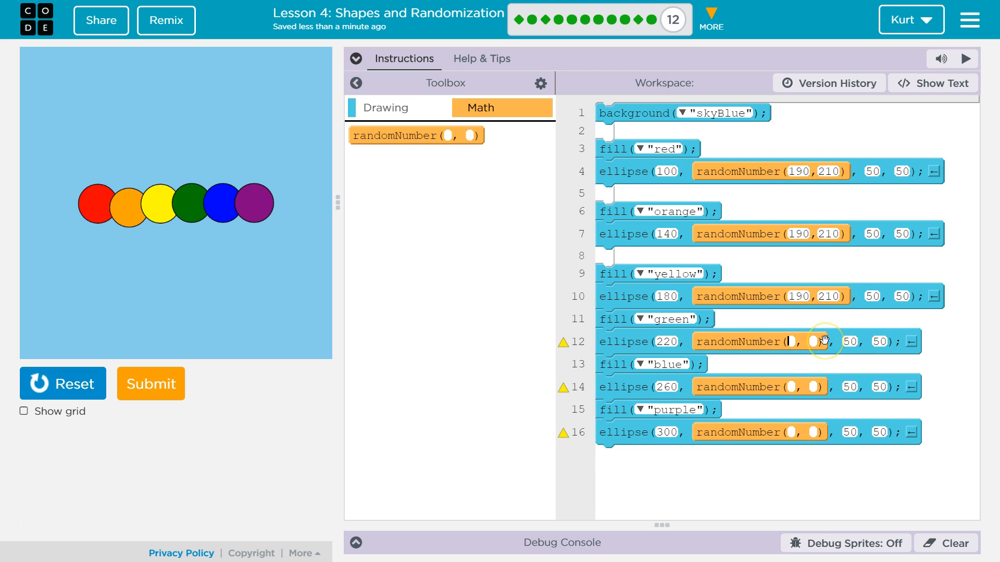
type("190")
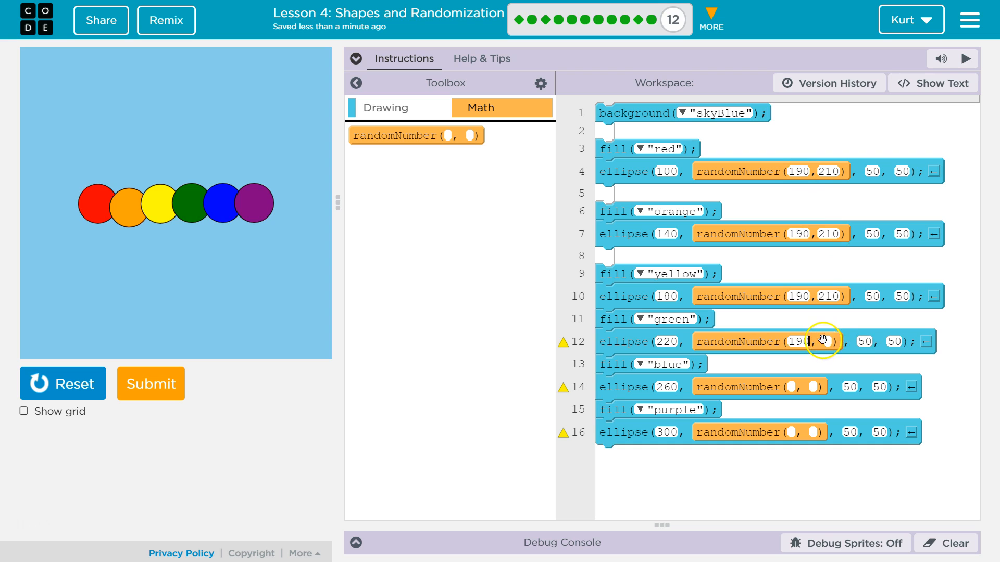
left_click(825, 341)
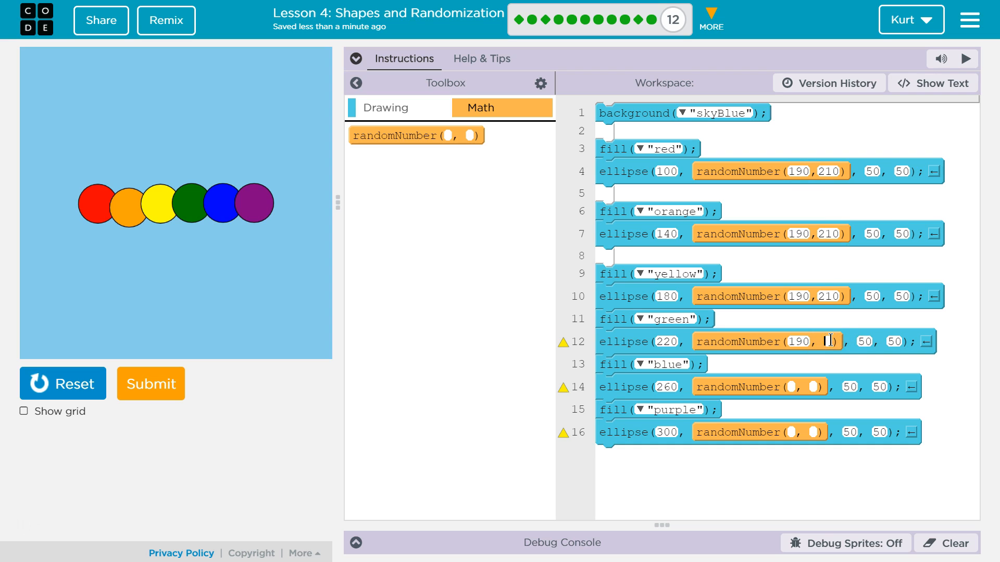
type("210")
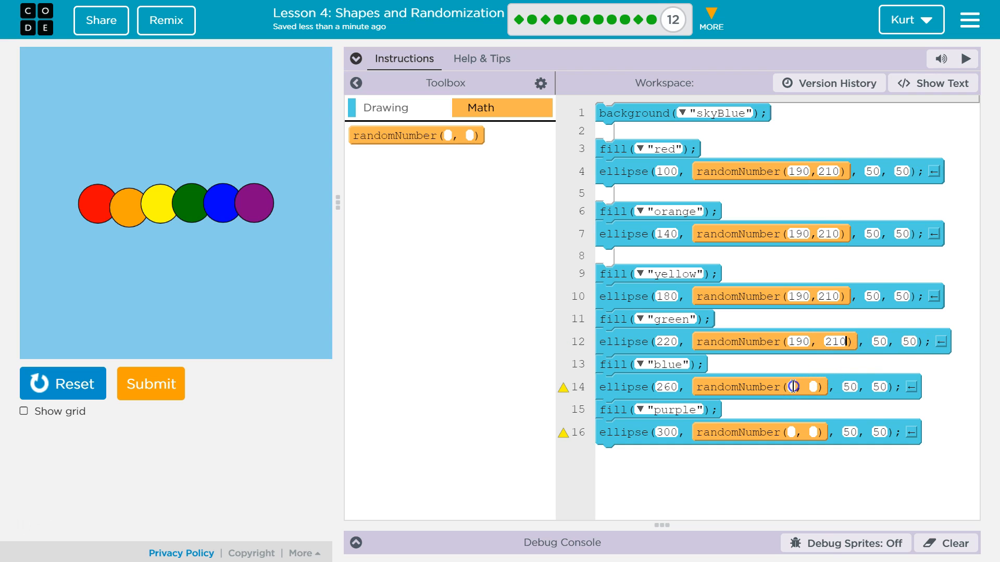
type("190")
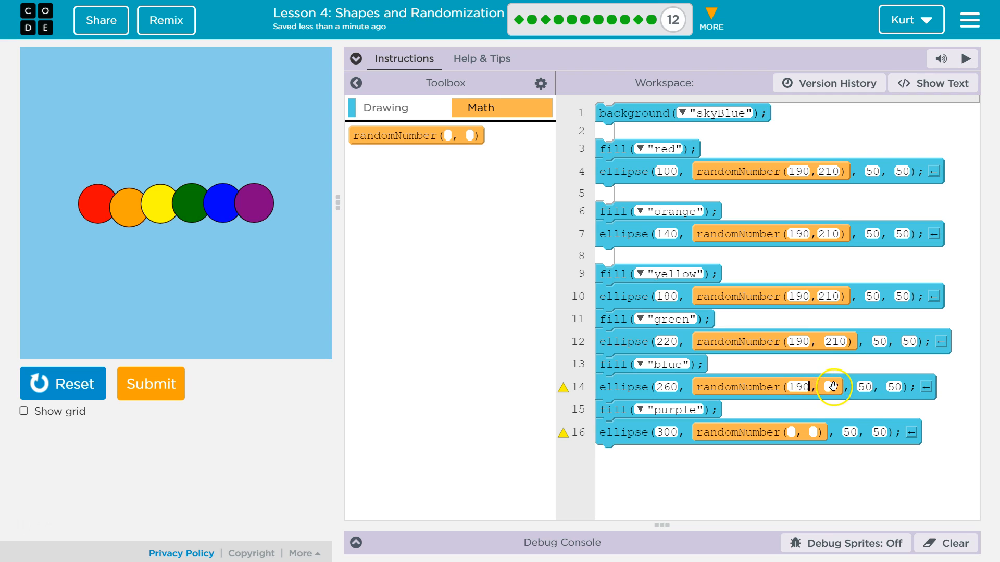
left_click(830, 387)
type("210")
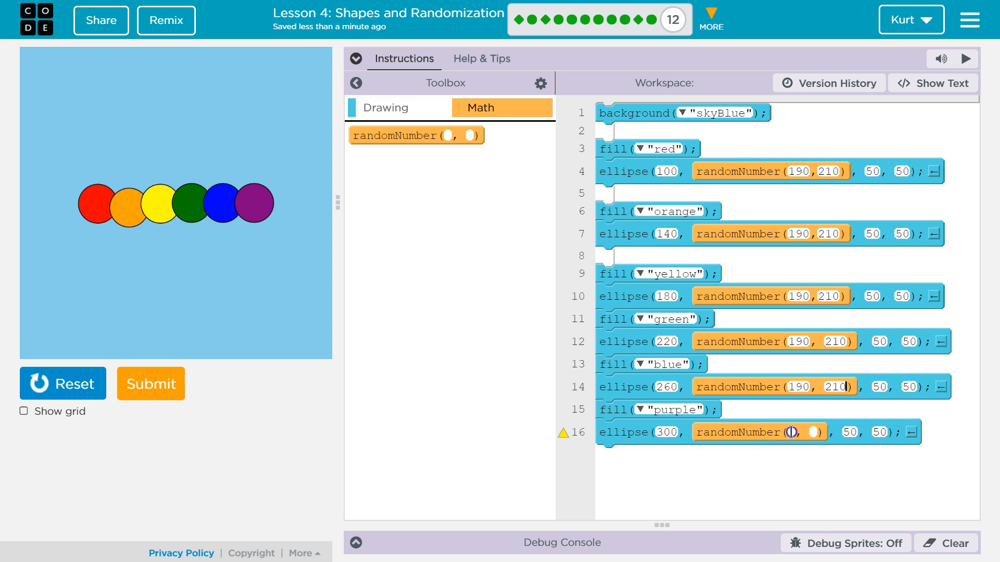
type("190")
left_click(813, 433)
type("210")
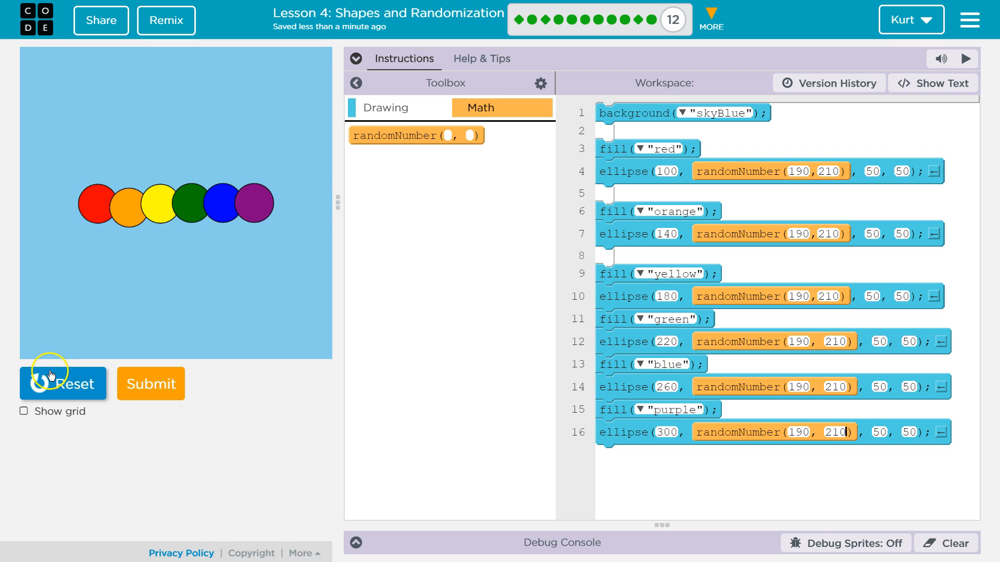
Reset and run the six-circle snake three times to watch the heights shift.
left_click(62, 383)
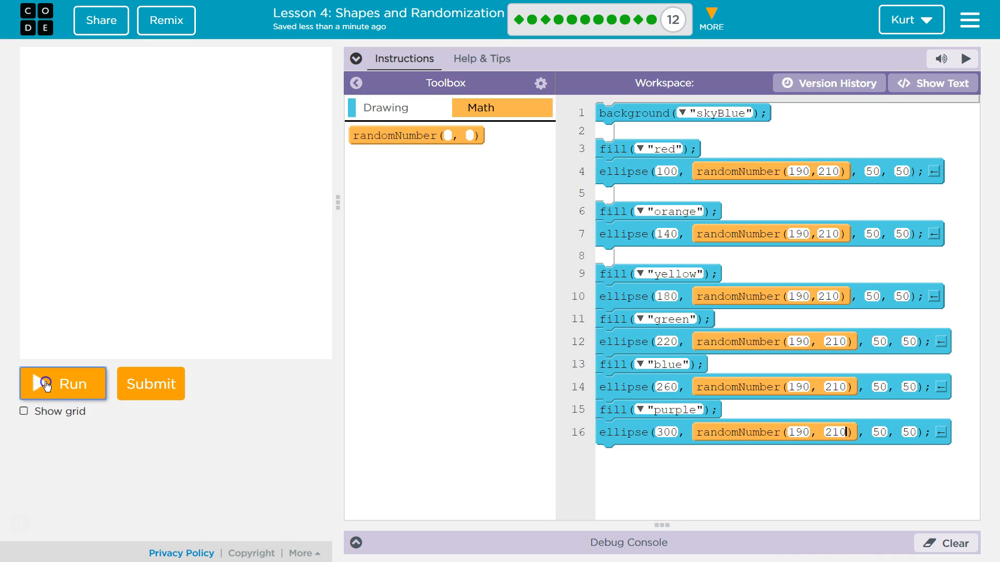
left_click(63, 383)
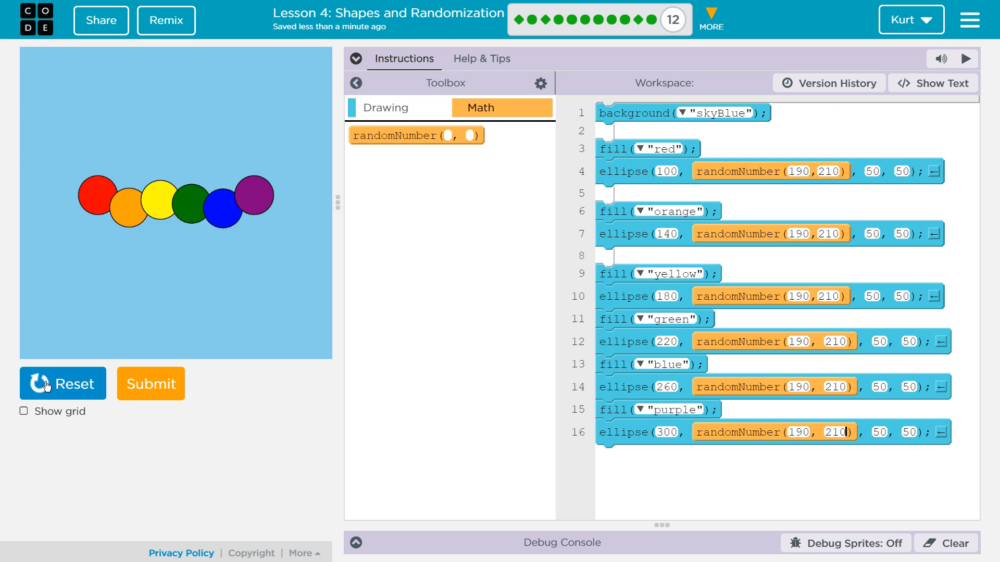
left_click(61, 383)
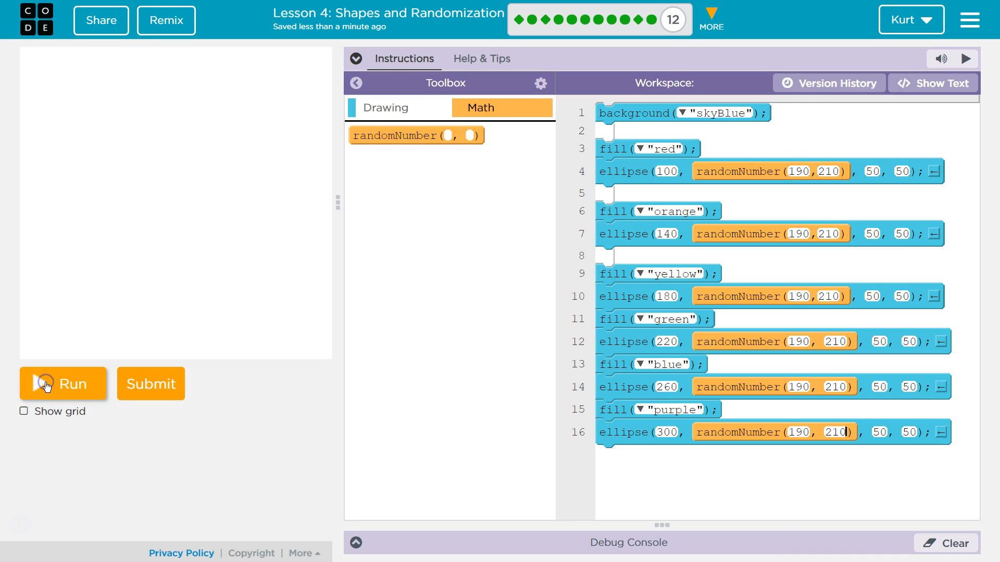
left_click(62, 383)
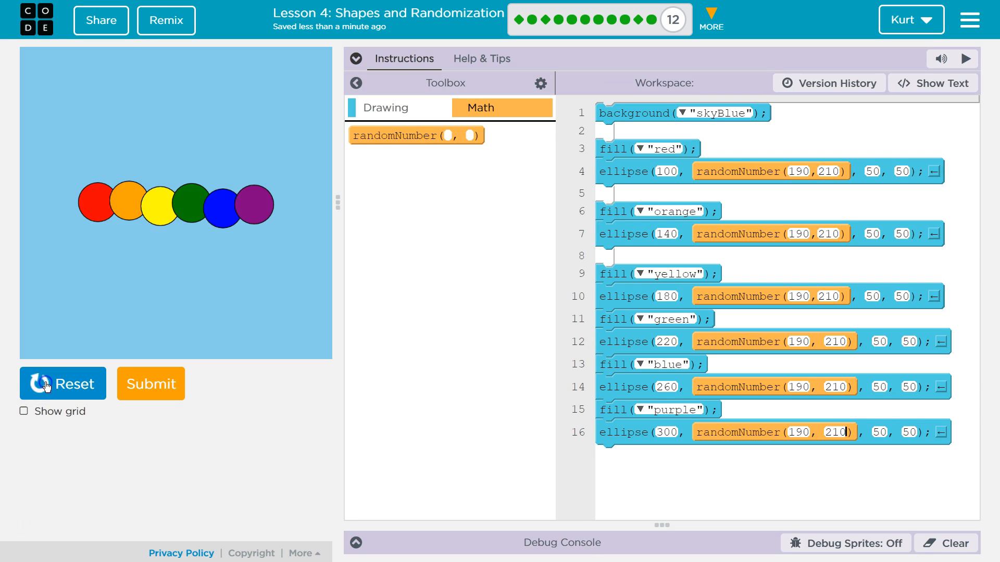
left_click(63, 384)
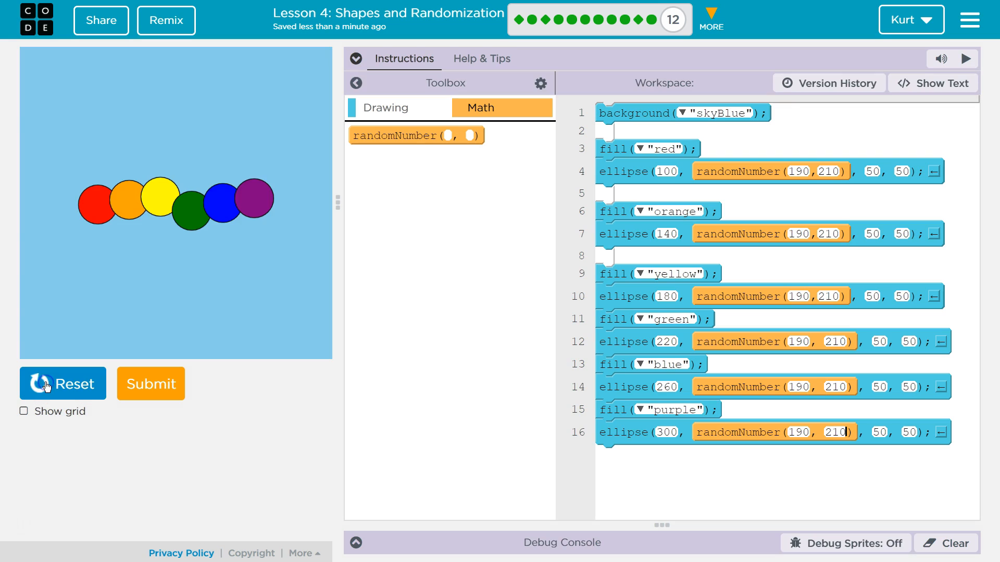
left_click(62, 383)
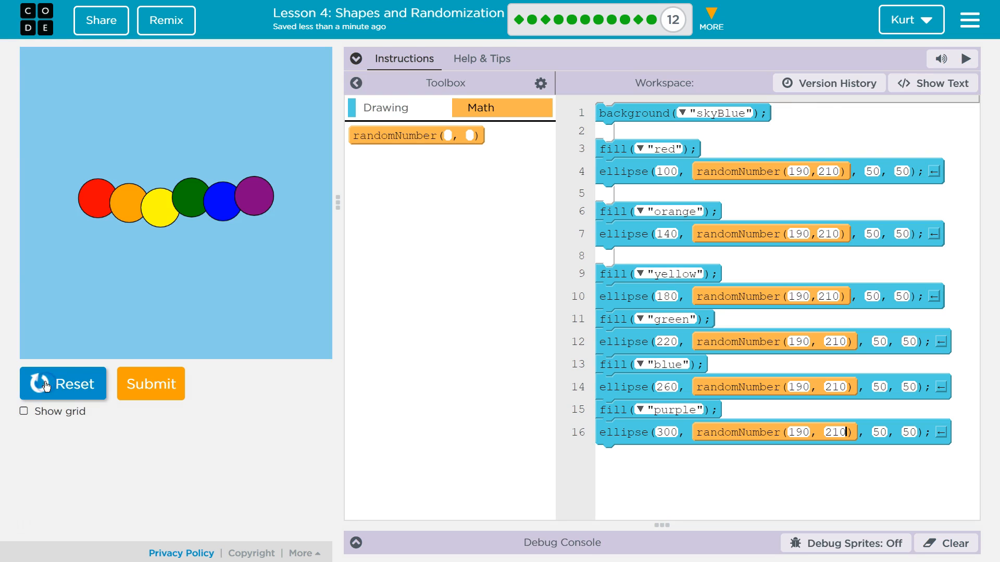
left_click(384, 108)
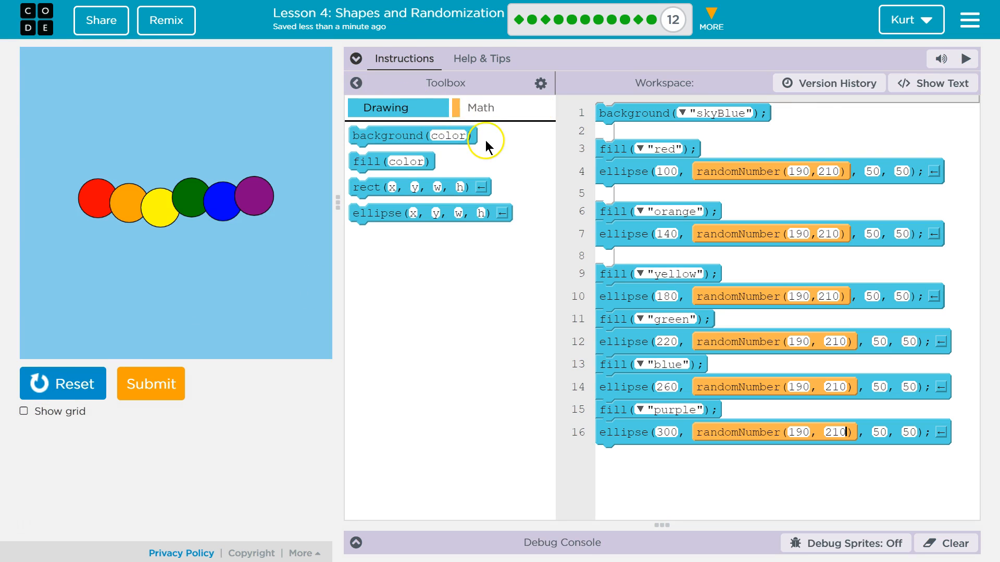
mouse_move(490, 137)
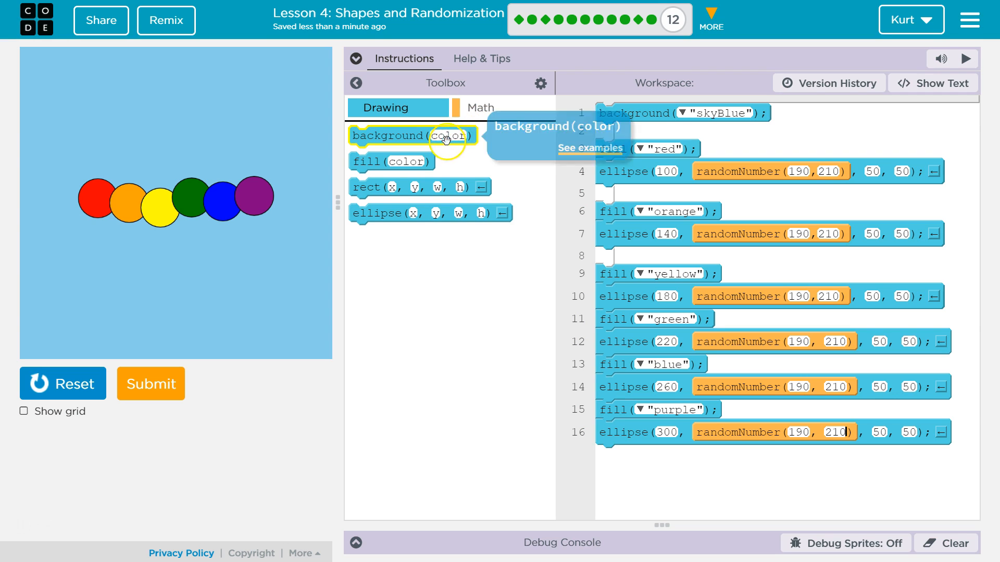
mouse_move(459, 205)
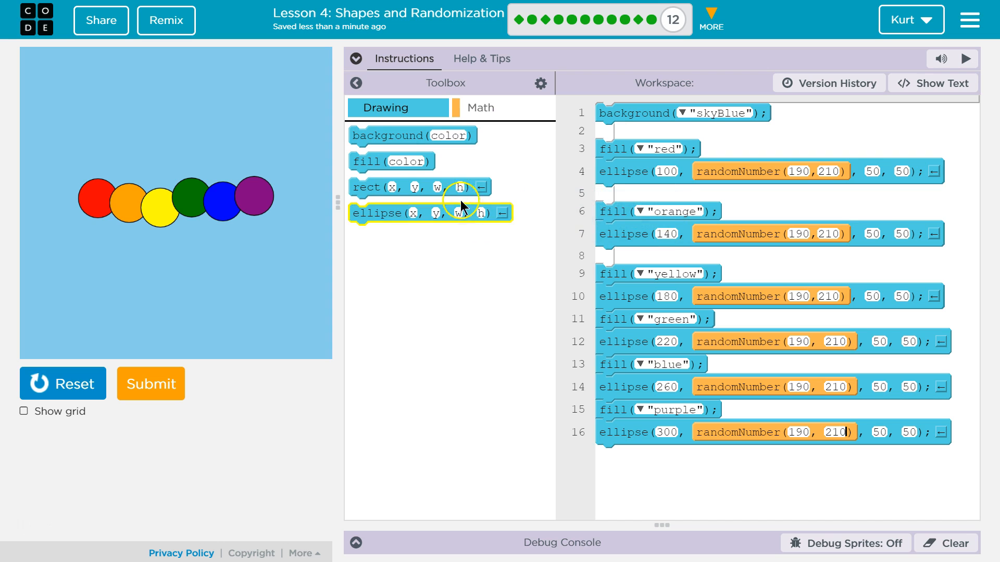
left_click(356, 58)
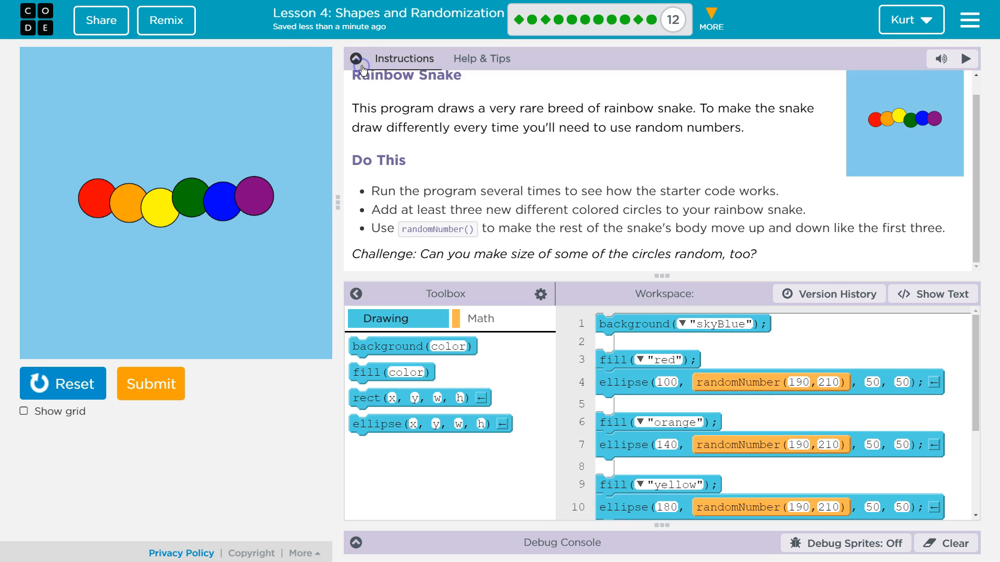
mouse_move(895, 126)
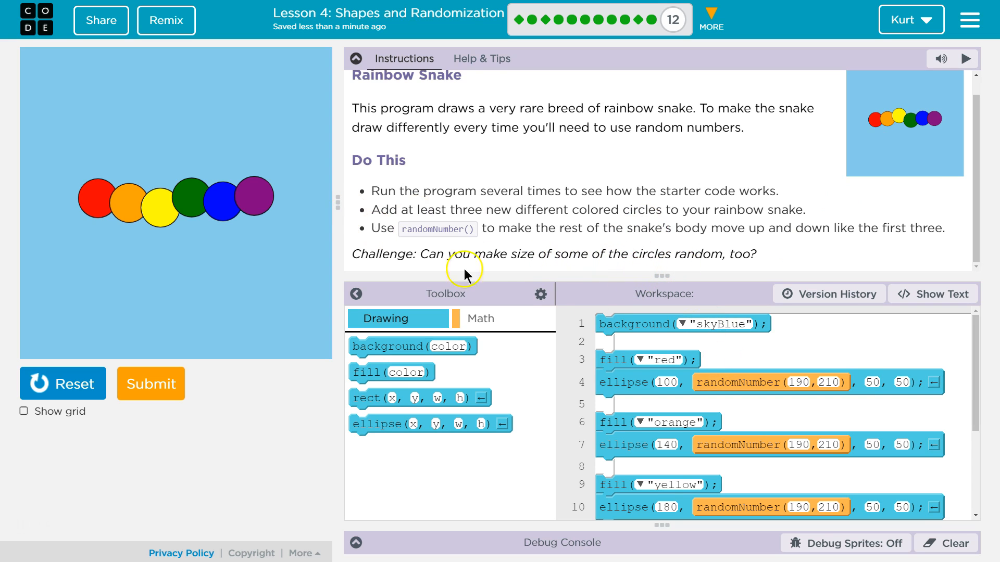
left_click(356, 58)
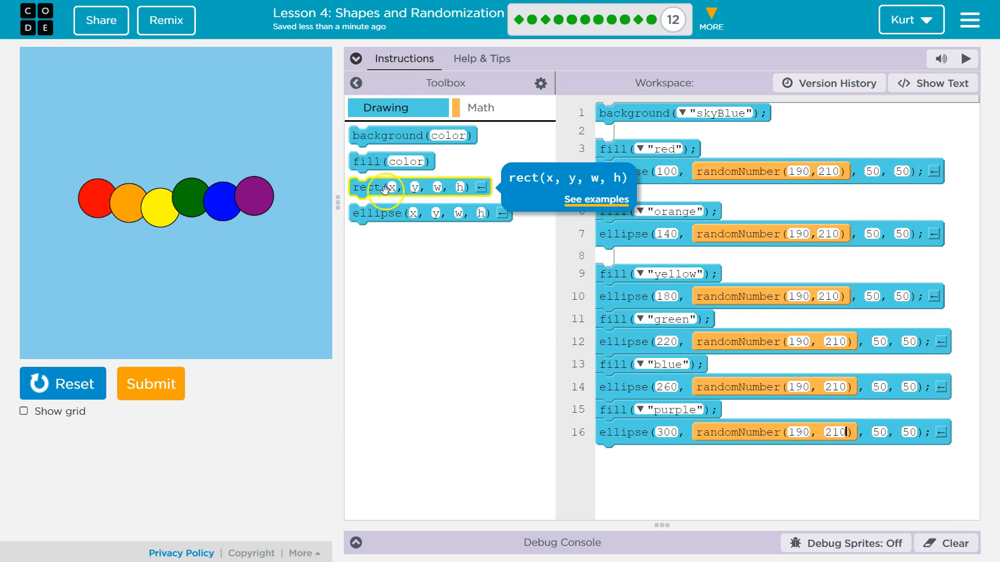
Set the purple ellipse's height on line 16 to randomNumber(40, 80).
left_click(479, 108)
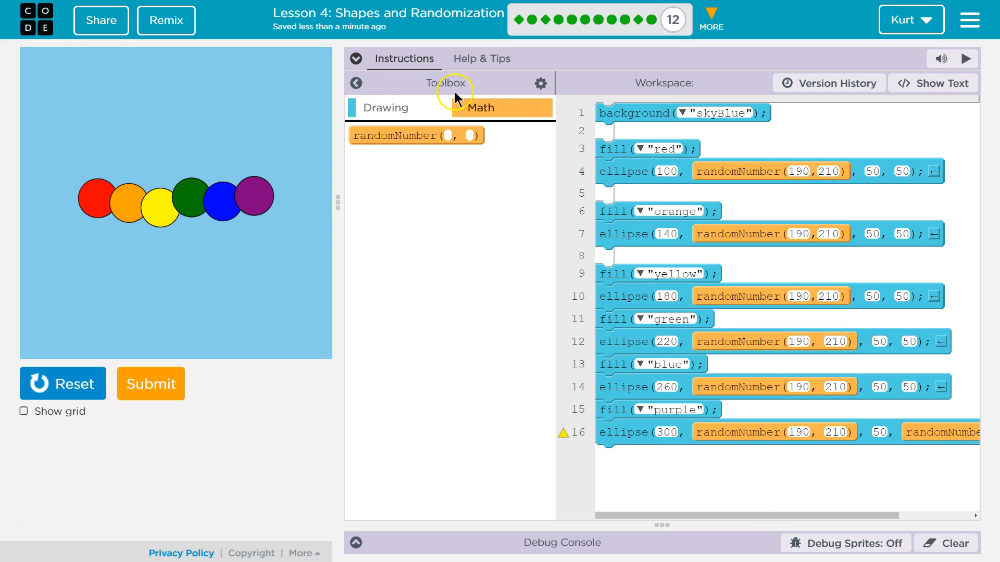
left_click(389, 107)
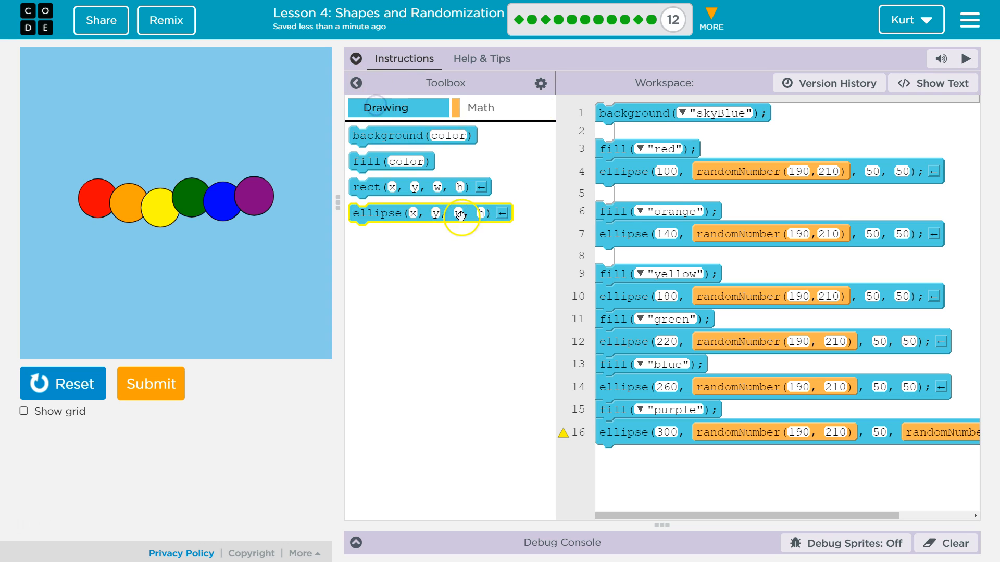
left_click(356, 84)
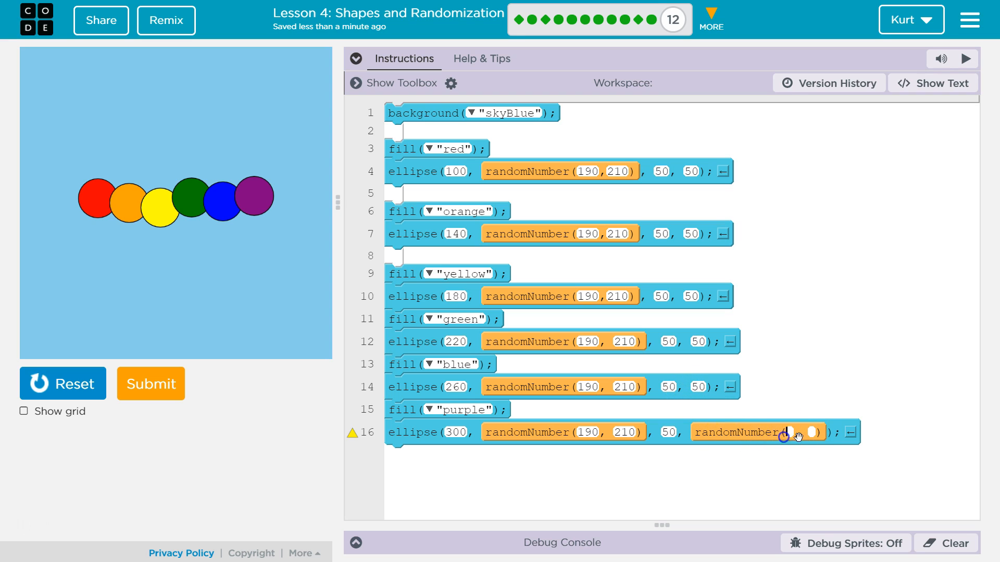
type("40")
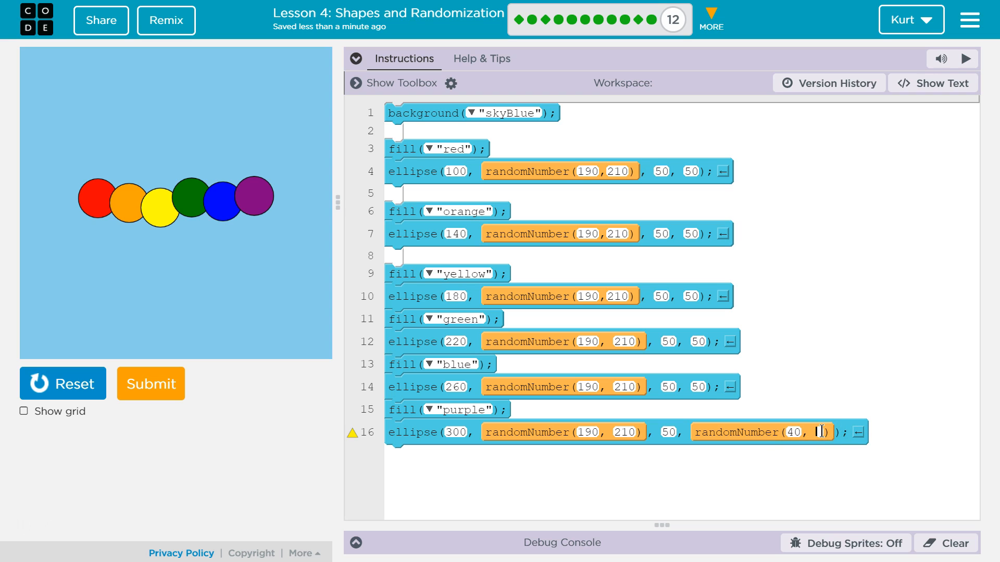
type("80")
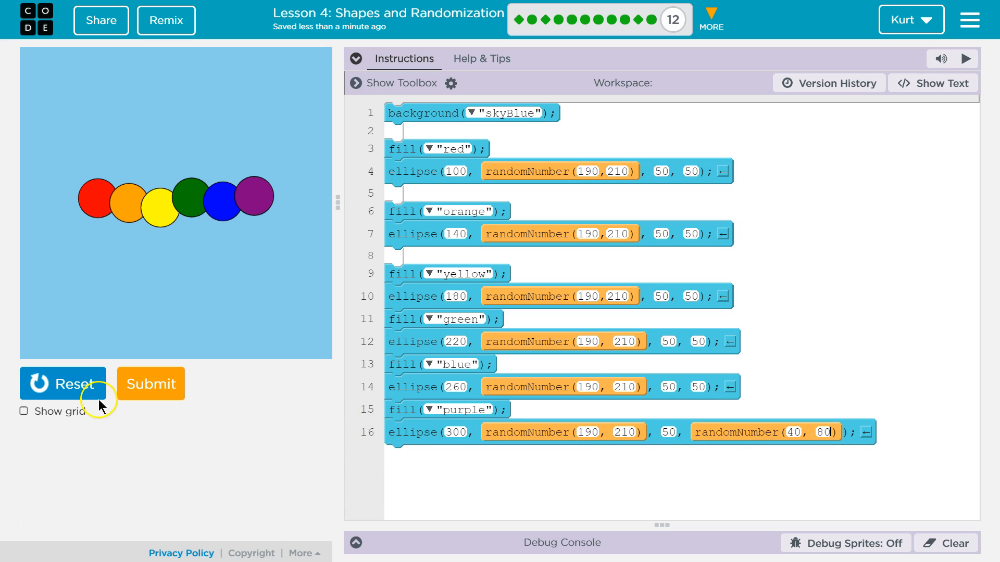
Test the snake, raise the purple height's upper bound from 80 to 180, and run again.
left_click(63, 384)
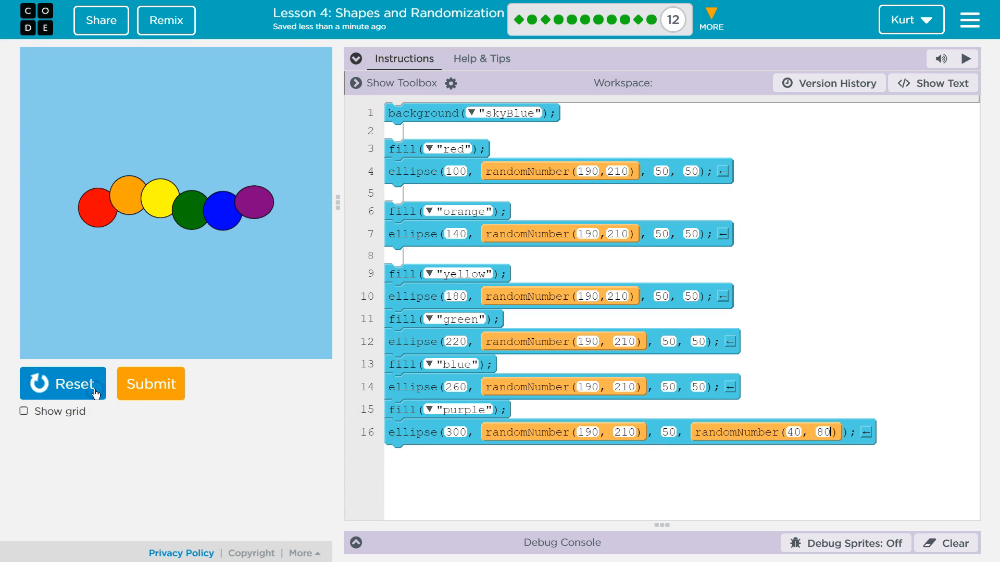
left_click(62, 383)
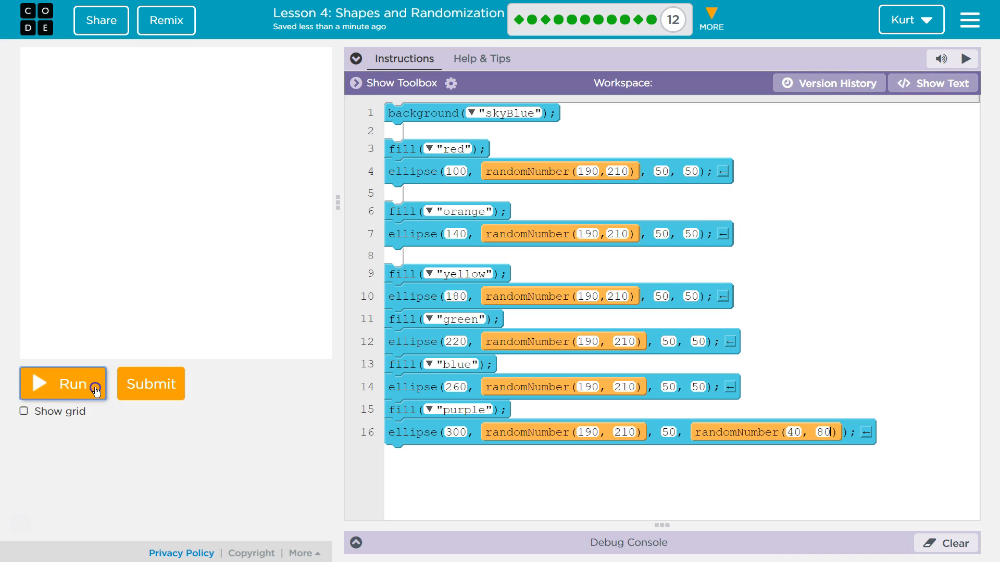
left_click(63, 384)
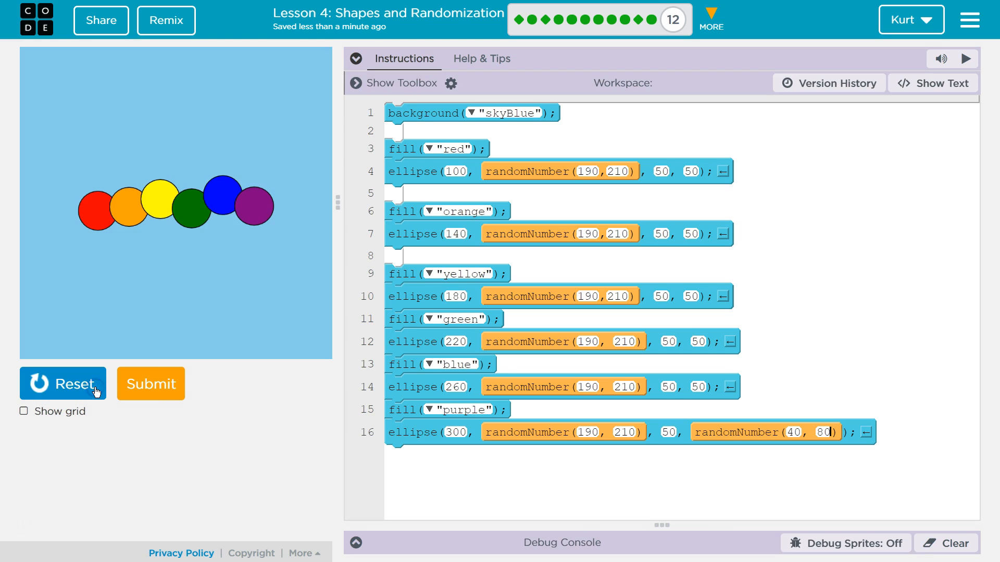
left_click(61, 384)
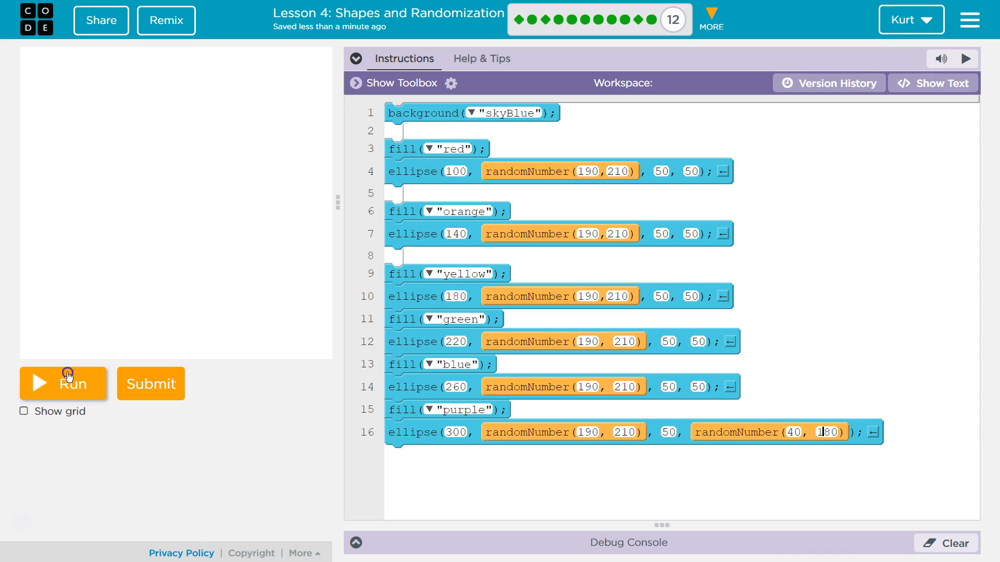
left_click(63, 383)
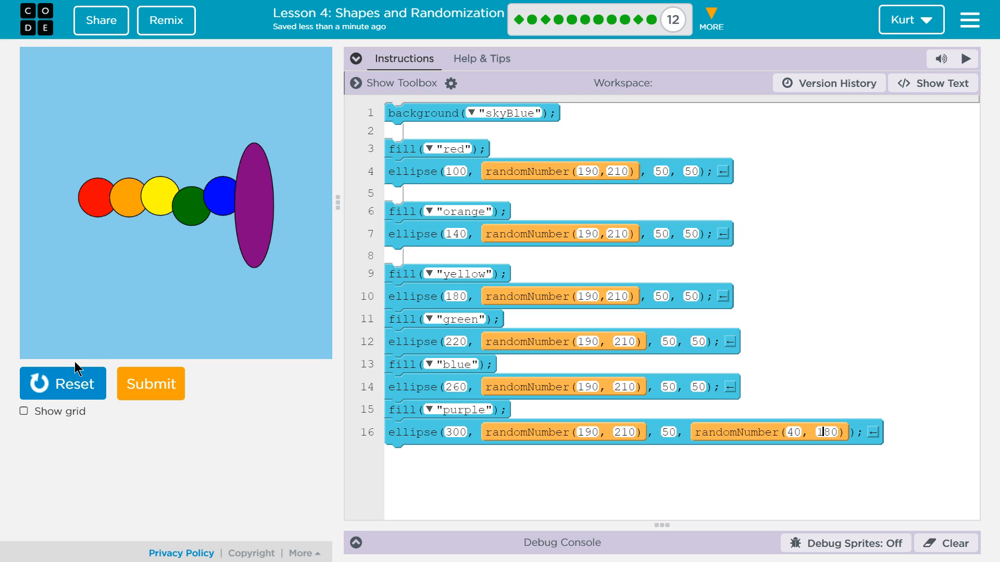
mouse_move(121, 319)
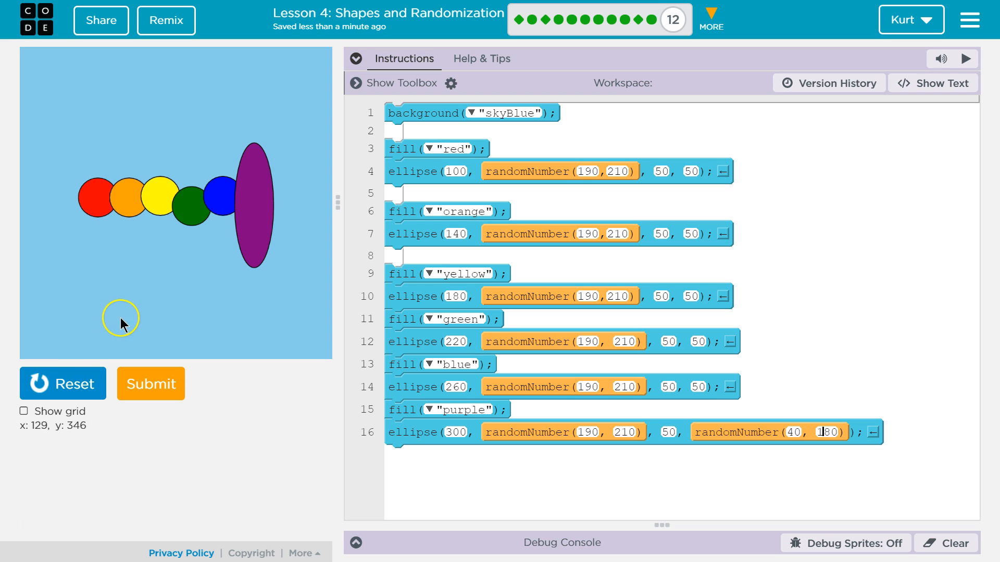